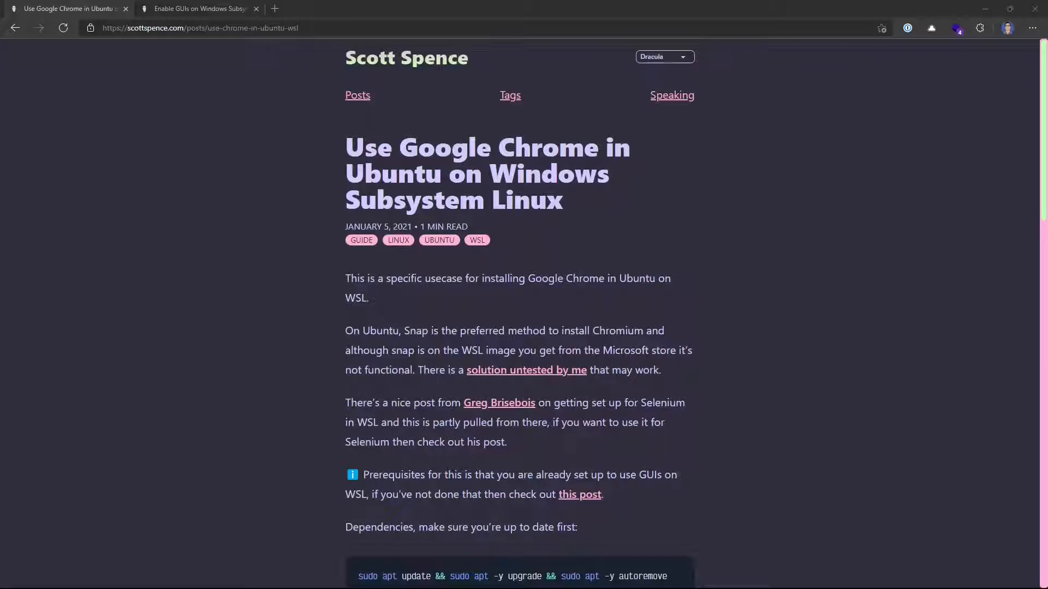
Check the WSL GUI prerequisite post, then select the sudo apt update/upgrade/autoremove command line.
{"action": "left_click", "coordinate": [199, 7]}
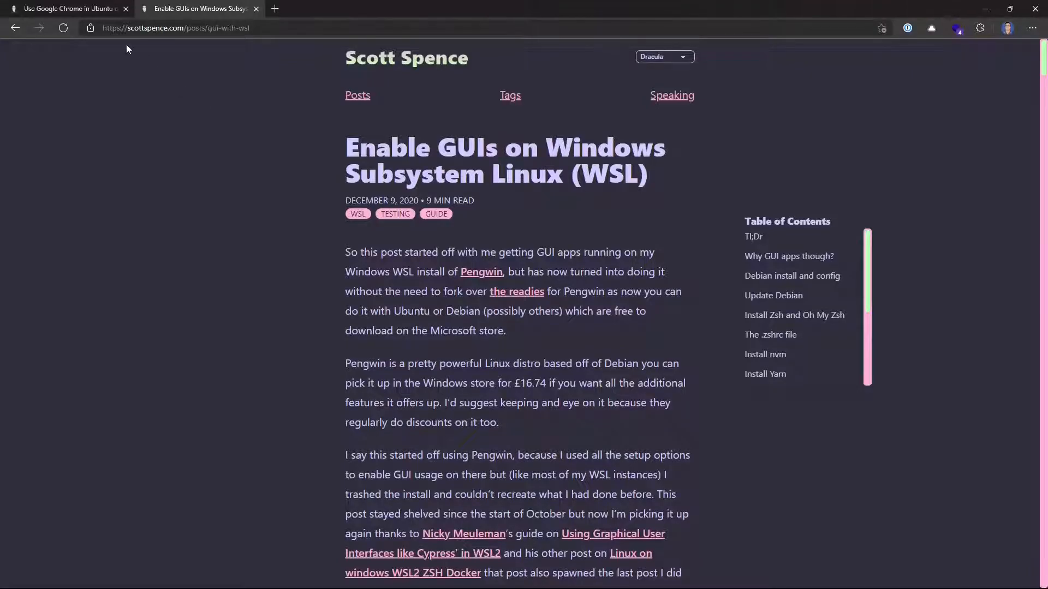
{"action": "left_click", "coordinate": [66, 8]}
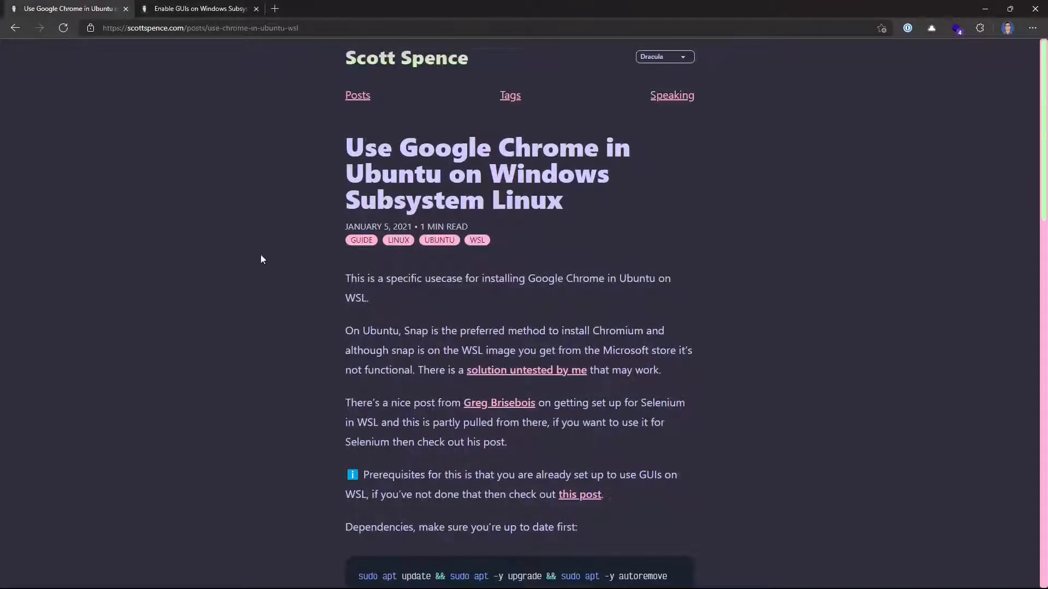
{"action": "scroll", "scroll_direction": "down", "scroll_amount": 3}
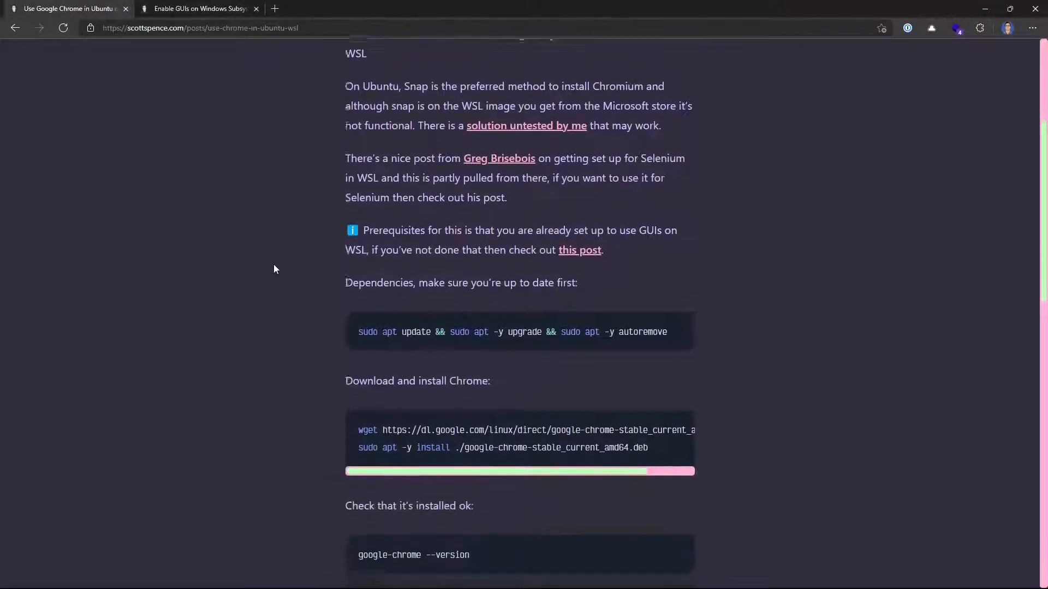
{"action": "scroll", "scroll_direction": "down", "scroll_amount": 3}
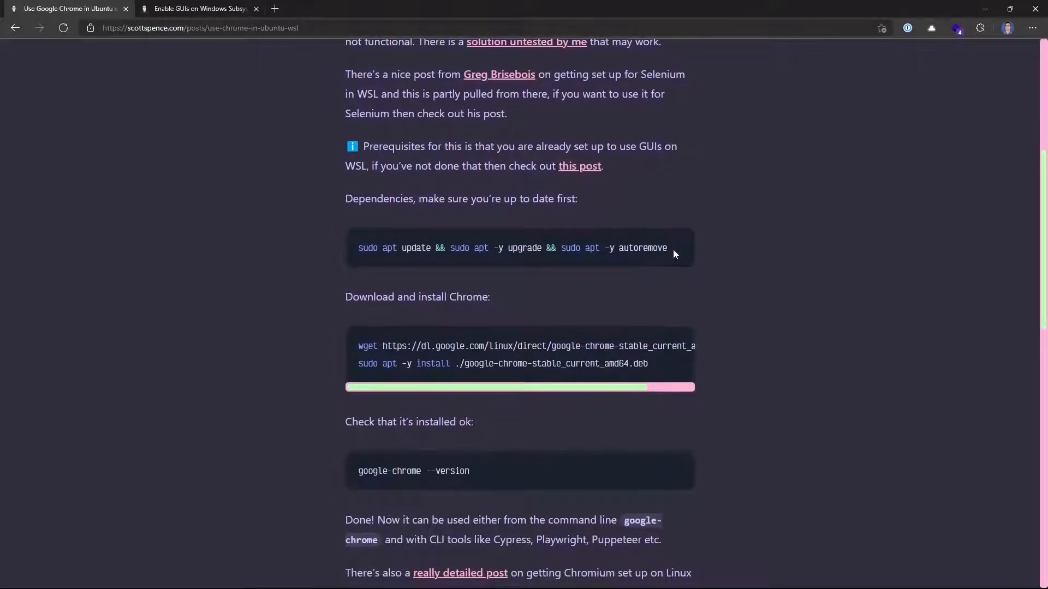
{"action": "triple_click", "coordinate": [512, 248]}
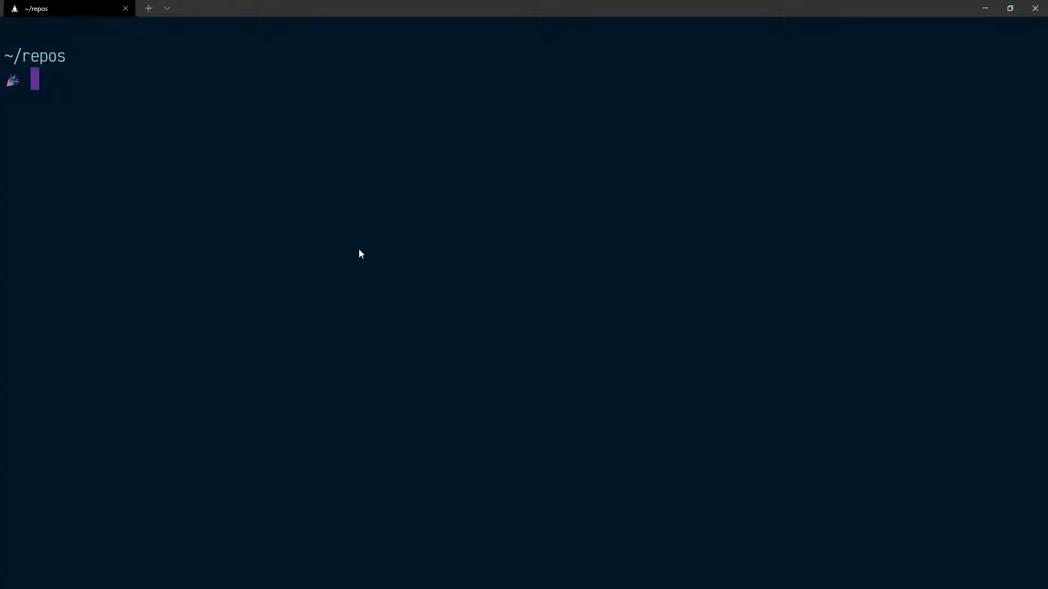
Run sudo apt update && sudo apt -y upgrade && sudo apt -y autoremove in the Ubuntu shell.
{"action": "type", "text": "sudo apt update && sudo apt -y upgrade && sudo apt -y autoremove"}
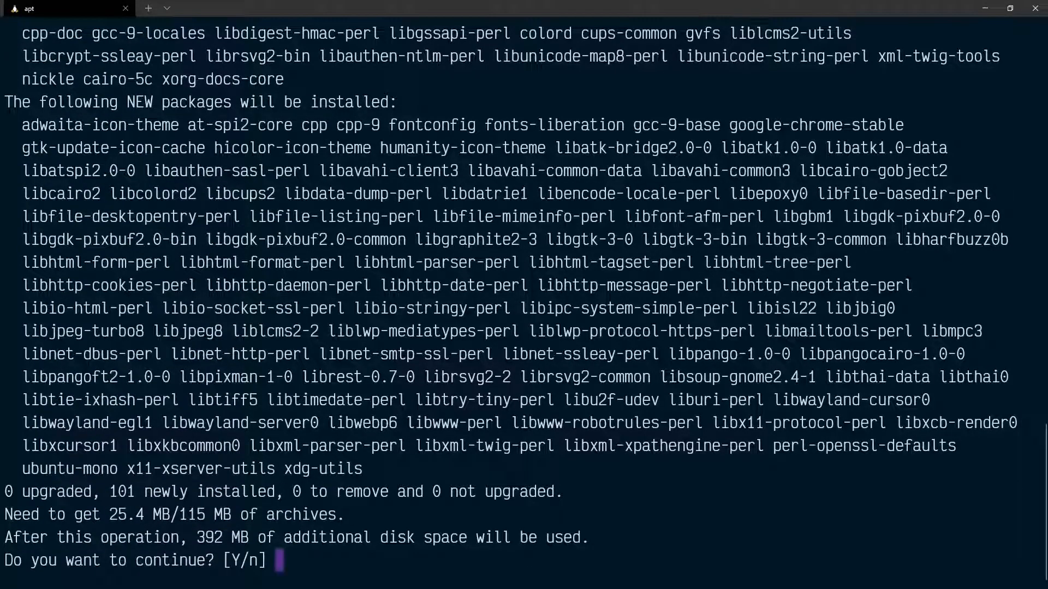
Cancel the pending prompt and run sudo apt -y install ./google-chrome-stable_current_amd64.deb.
{"action": "key", "text": "ctrl+c"}
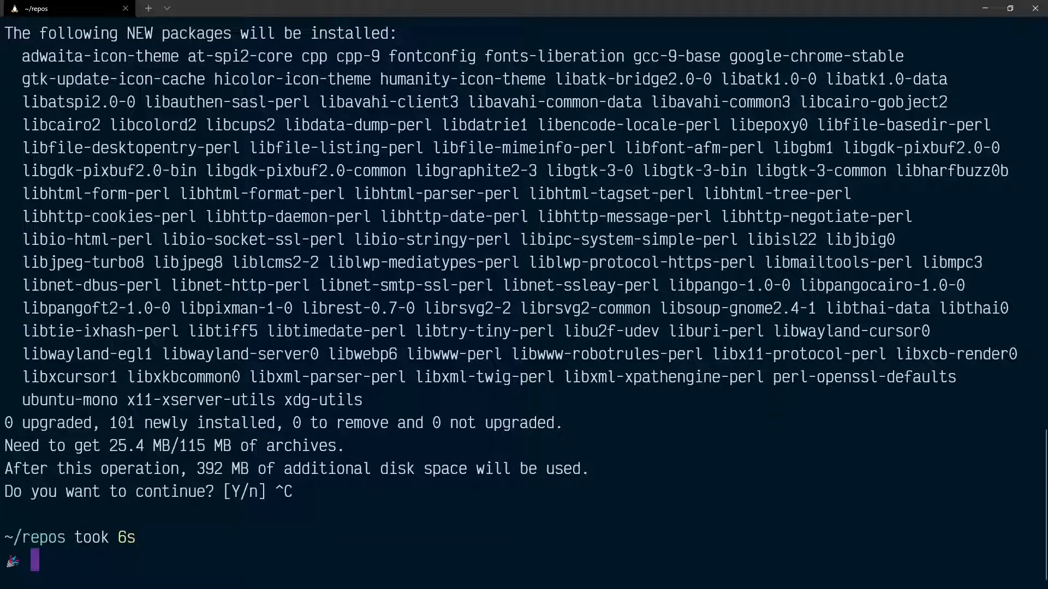
{"action": "type", "text": "sudo apt -y install ./google-chrome-stable_current_amd64.deb"}
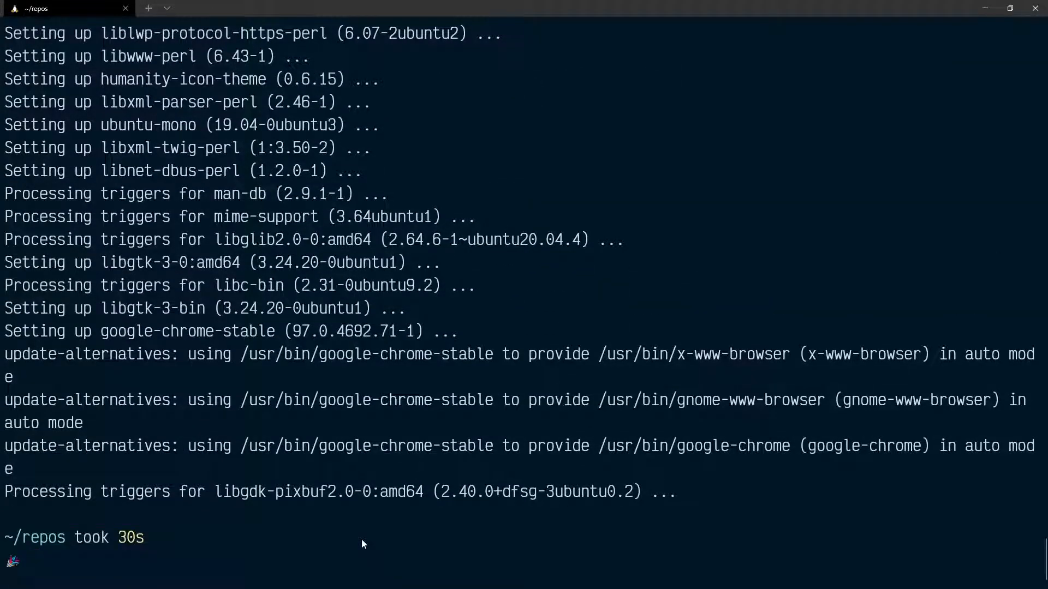
Run google-chrome from the shell to launch the browser window.
{"action": "type", "text": "google"}
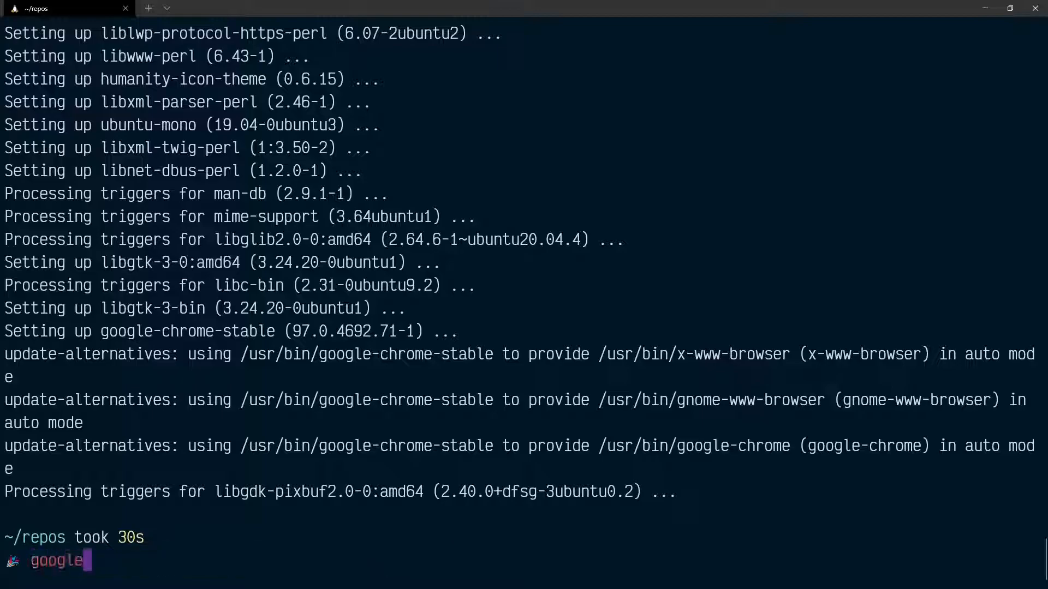
{"action": "type", "text": "-chrome"}
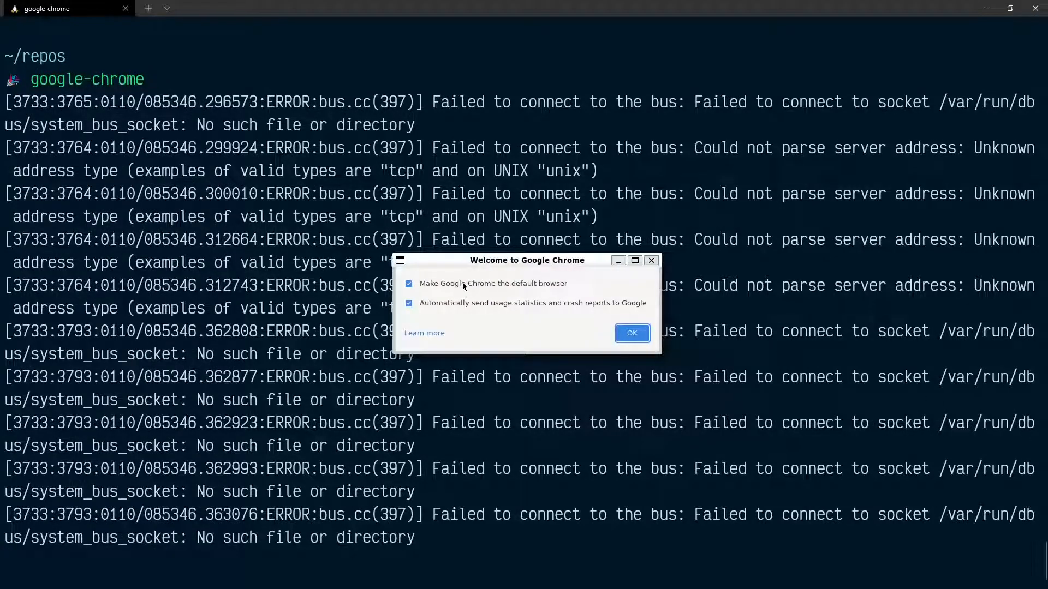
Uncheck default-browser and usage-statistics options in the Welcome dialog and confirm with OK.
{"action": "left_click", "coordinate": [408, 283]}
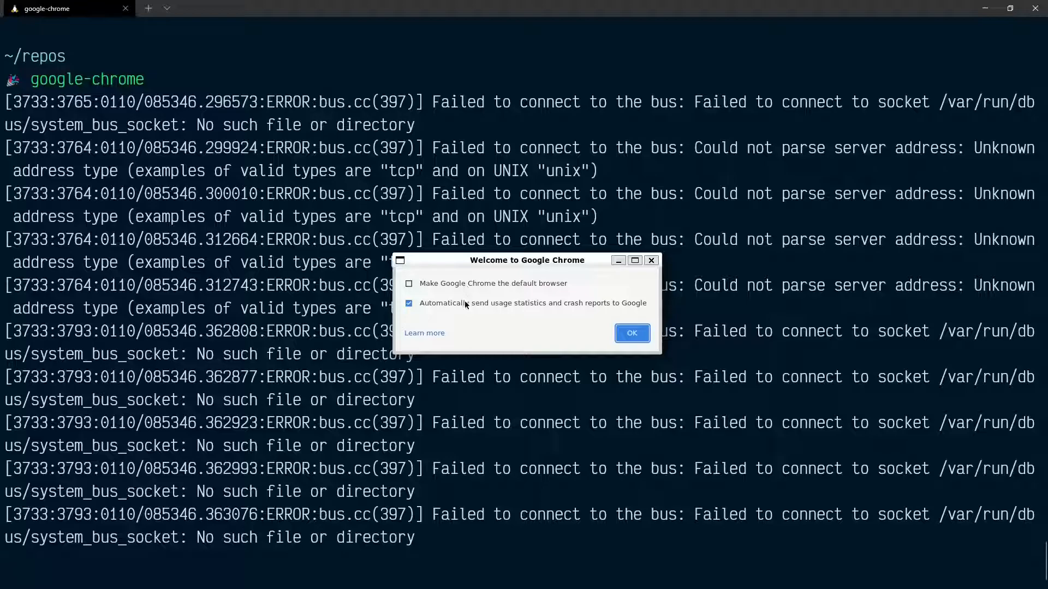
{"action": "left_click", "coordinate": [408, 303]}
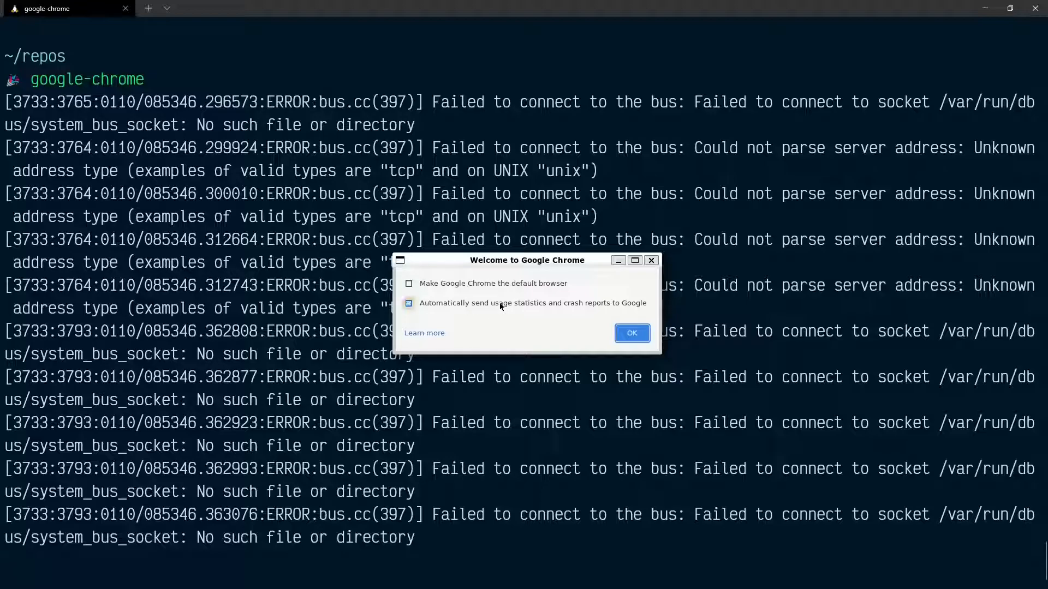
{"action": "left_click", "coordinate": [408, 302]}
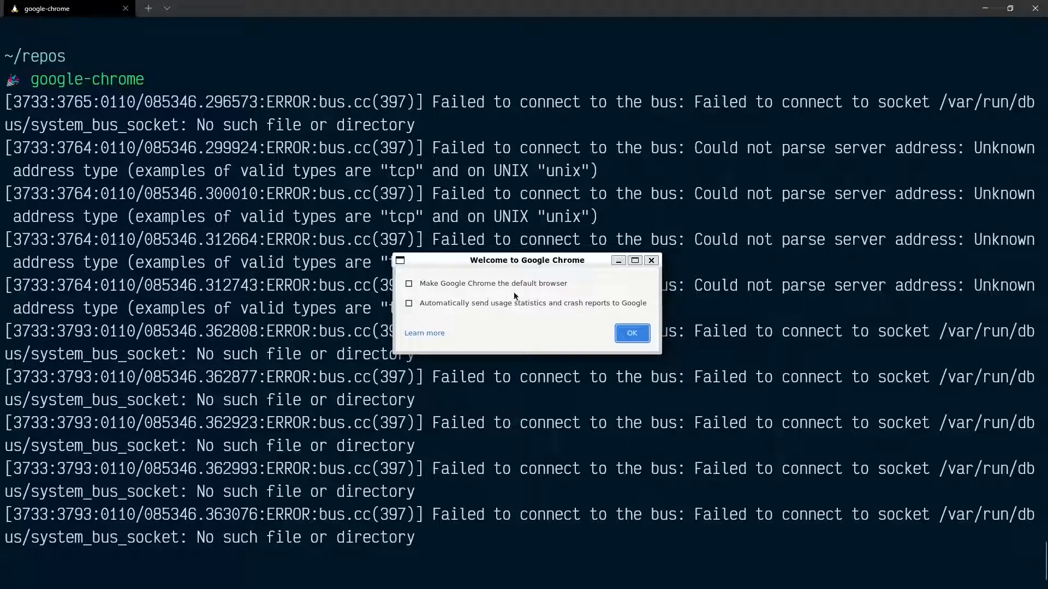
{"action": "left_click", "coordinate": [630, 333]}
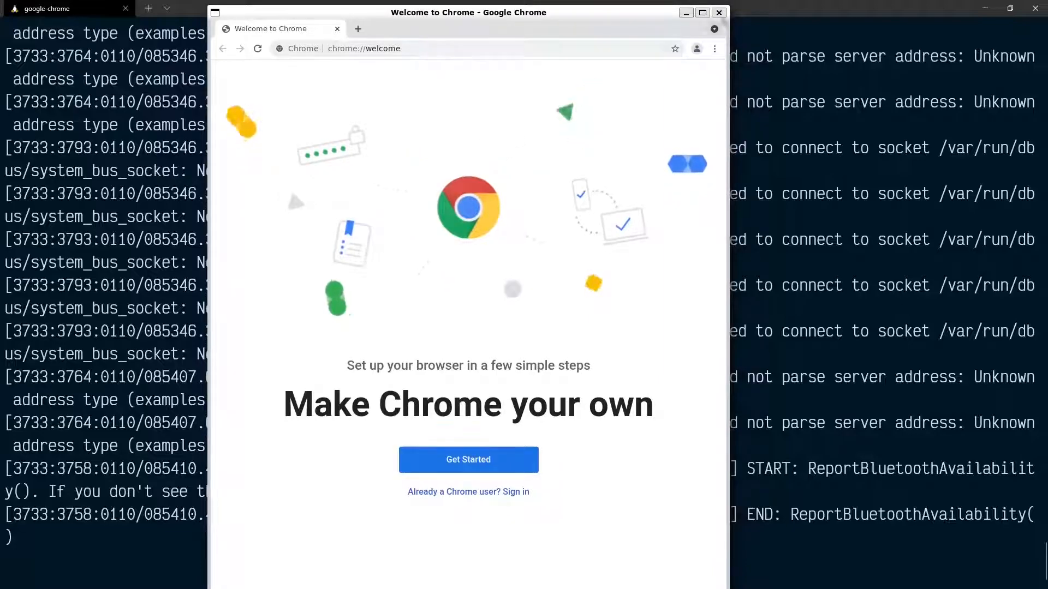
Close the Chrome window so the Ubuntu shell prompt returns.
{"action": "left_click", "coordinate": [719, 12]}
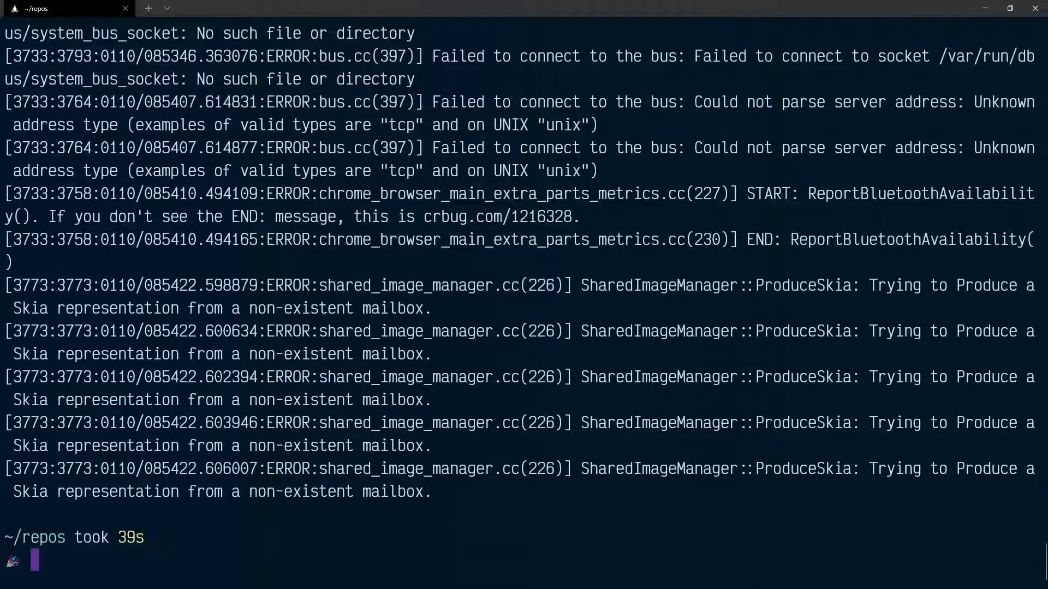